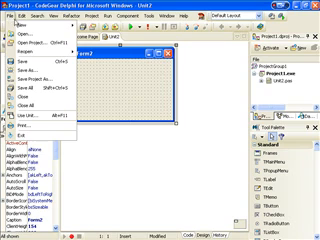
- Add a new frame to Project1 via the File menu, placing MagicalFrame and Button1 on Form2
click(30, 46)
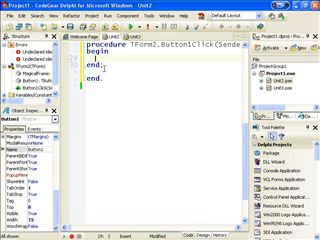
- Type an 'if ... then' in Button1Click testing MagicalFrame.Label1's font colour
text(if True then)
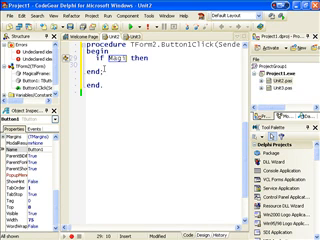
text(icalFrame)
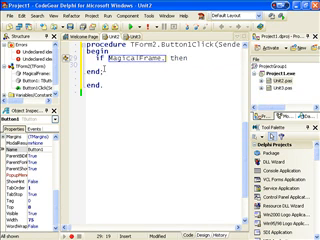
text(.Label1.Font.Color)
text(MagicalF)
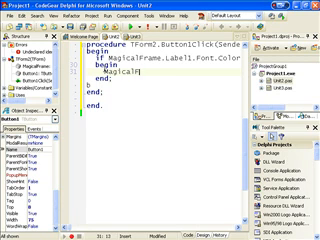
text(.)
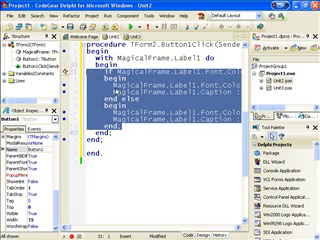
- Select the if/else colour toggle inside the with MagicalFrame.Label1 block using Ctrl+R
key(Ctrl+R)
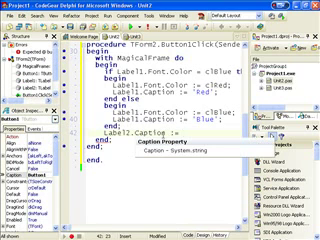
- Assign Label2.Caption the DateTimeToStr result, picked from Code Insight
text(DateT)
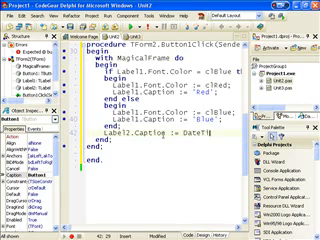
scroll(right, 3)
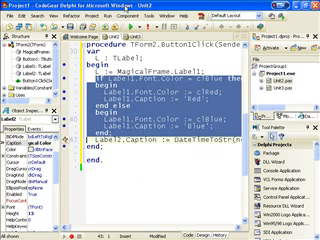
- Open Replace Text scoped to the selected if/else block to replace Label1 with L
key(Ctrl+H)
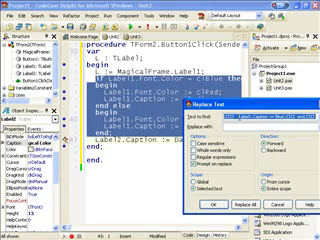